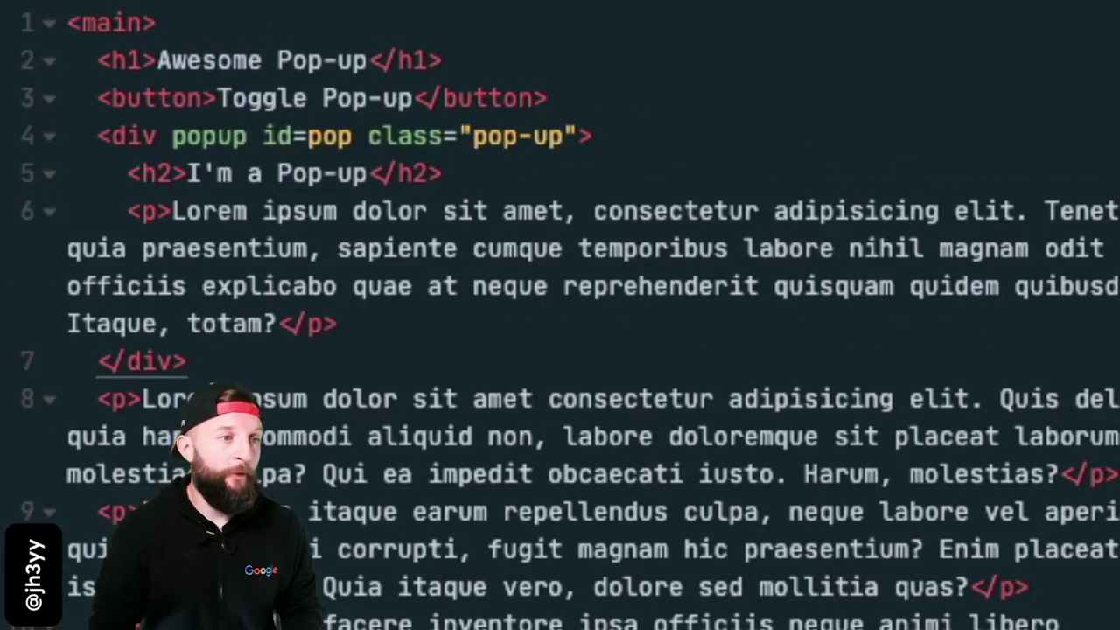
Step: Add popuptoggletarget="pop" to the Toggle Pop-up button so it controls the pop-up
text(popuptoggletarget=)
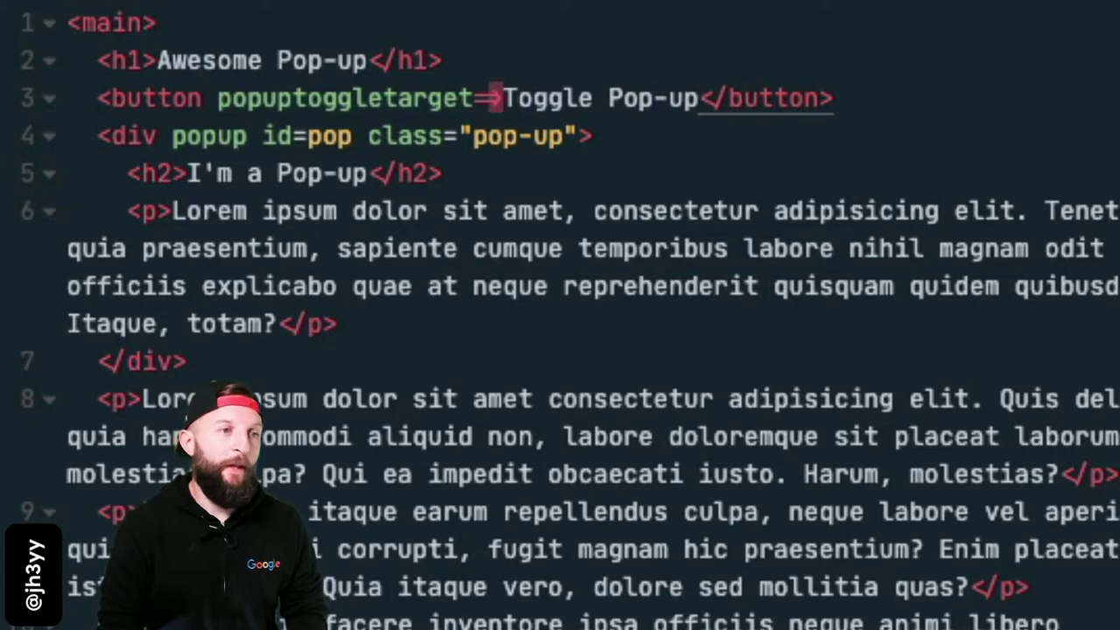
text(pop)
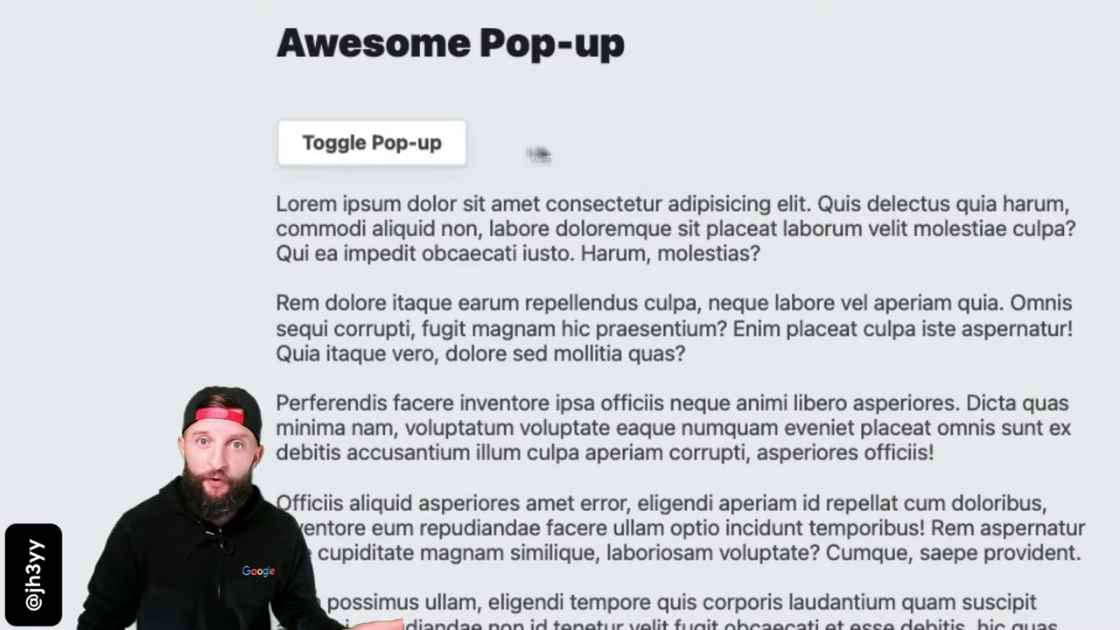
click(372, 142)
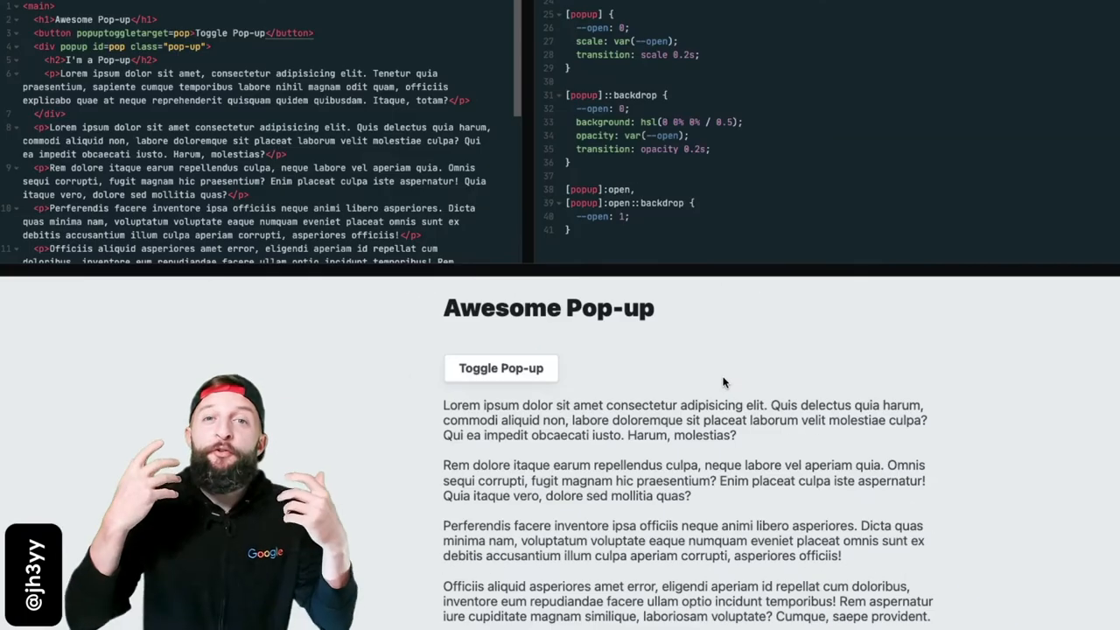
click(501, 367)
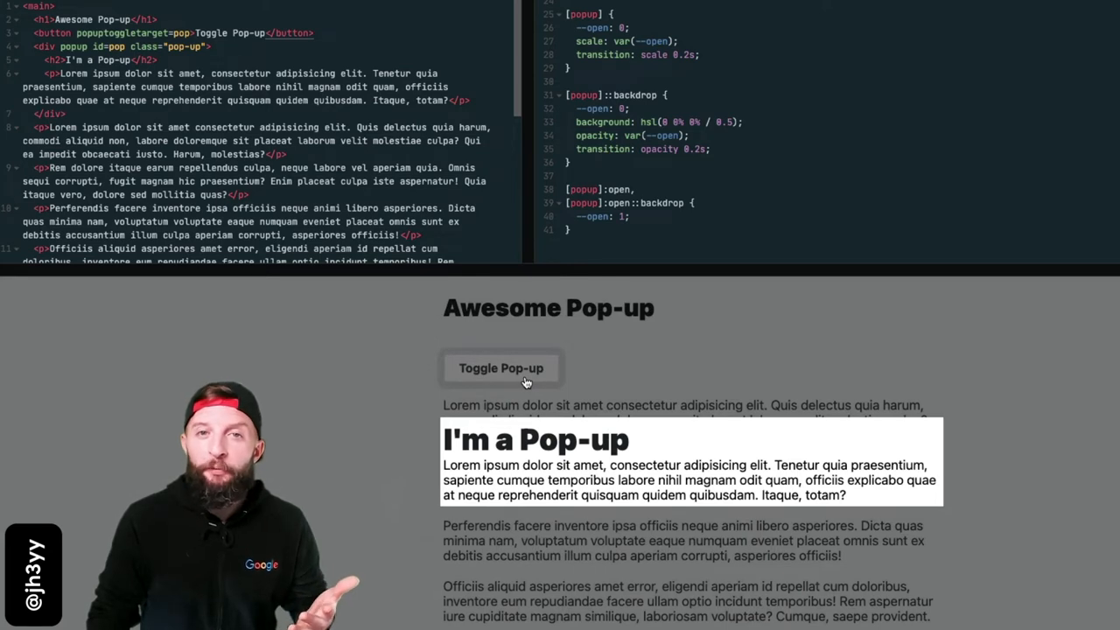
mouse_move(661, 389)
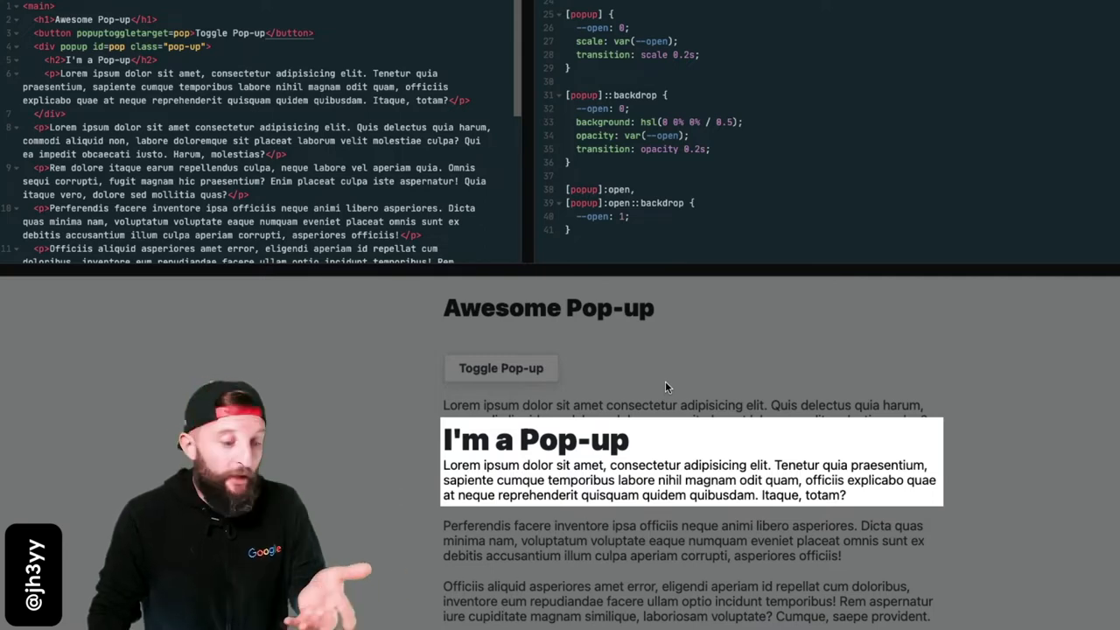
click(501, 368)
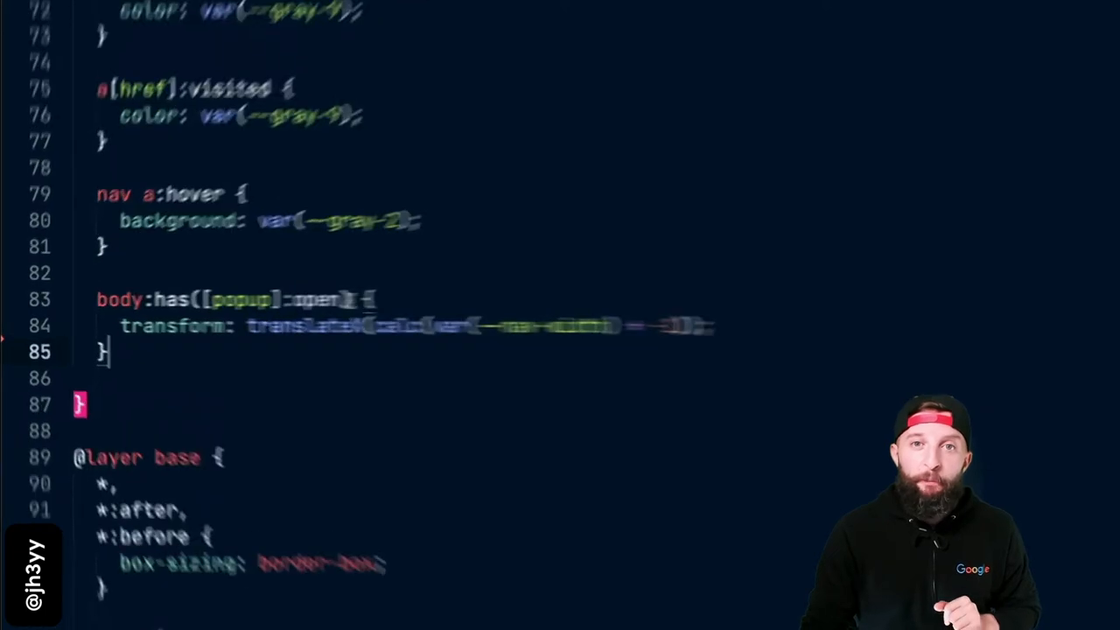
scroll(down, 3)
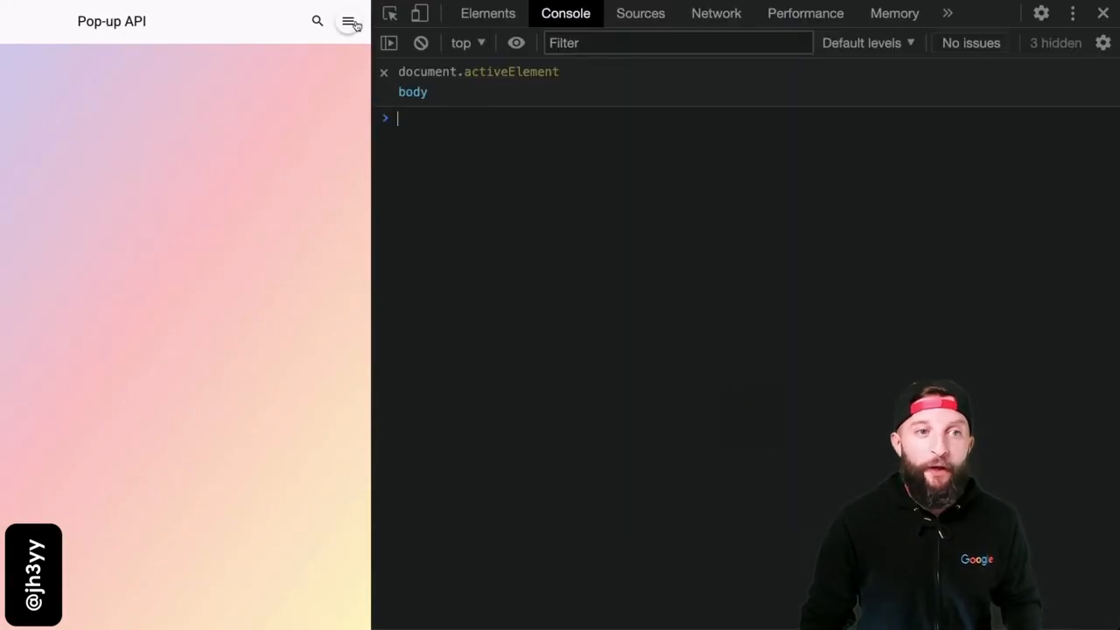
Step: Open and close the hamburger off-canvas menu so focus returns to button.icon.leading
click(350, 21)
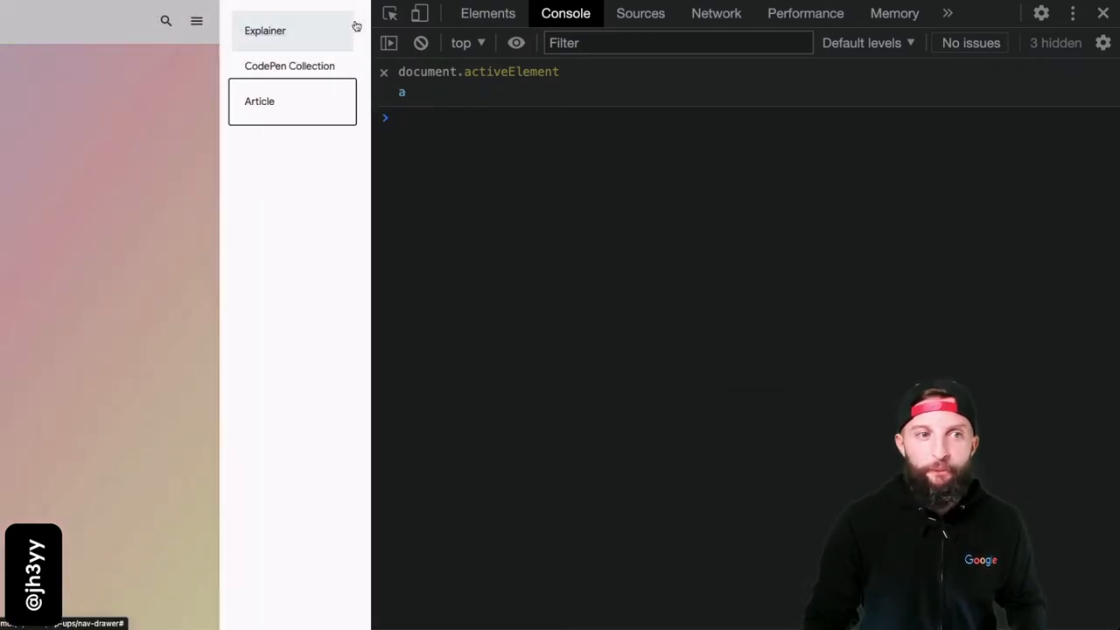
click(346, 21)
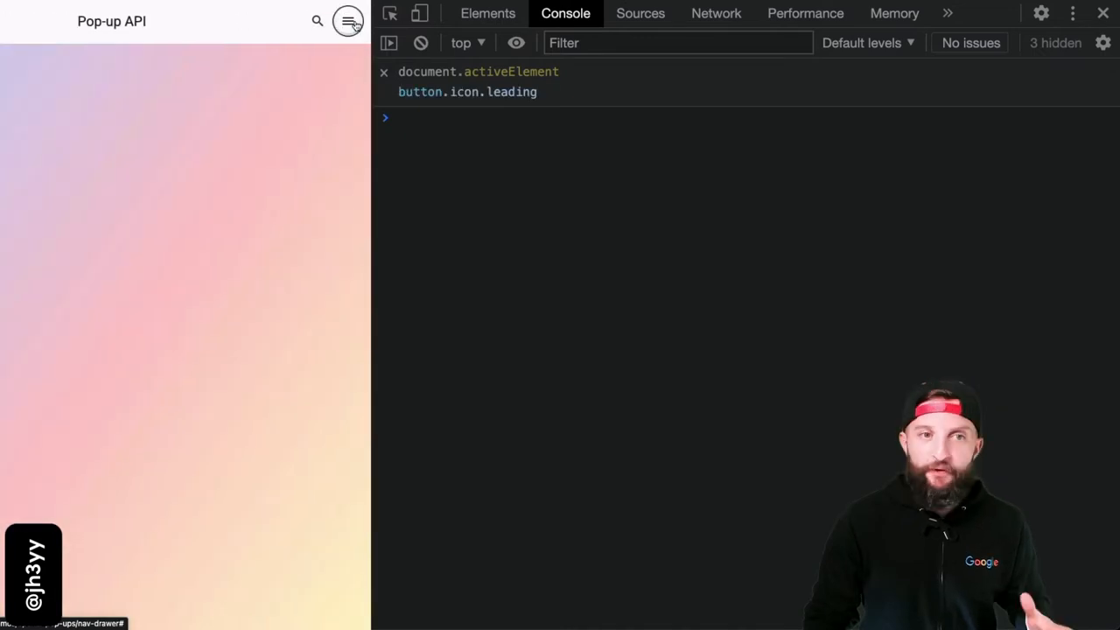
click(349, 21)
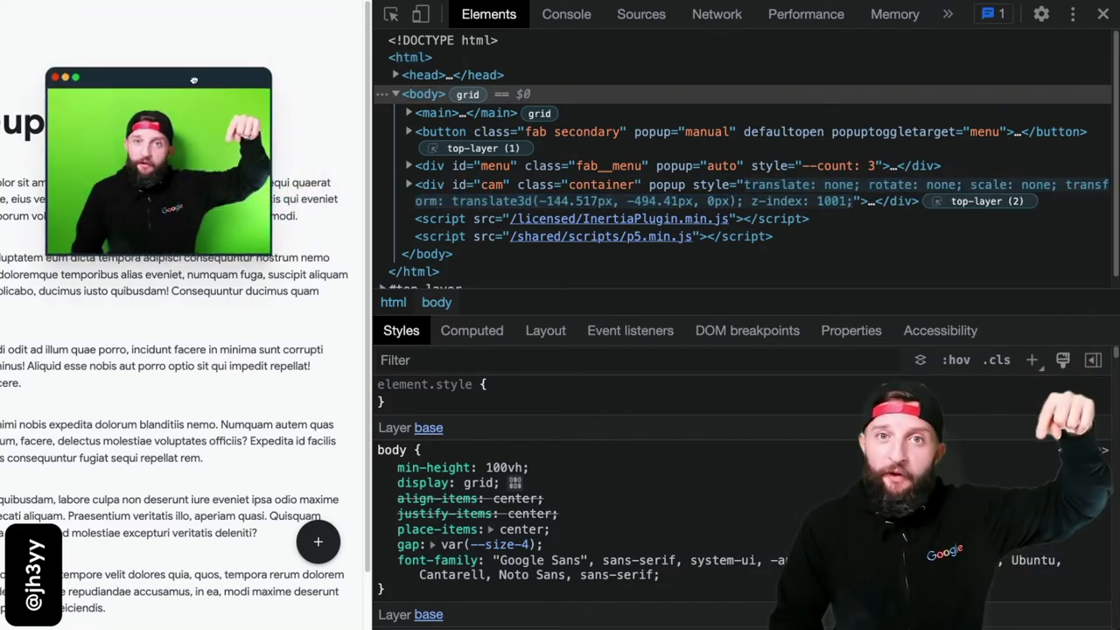
Step: Switch to the Strange Pop-ups demo page after reviewing the top-layer badges
click(1103, 14)
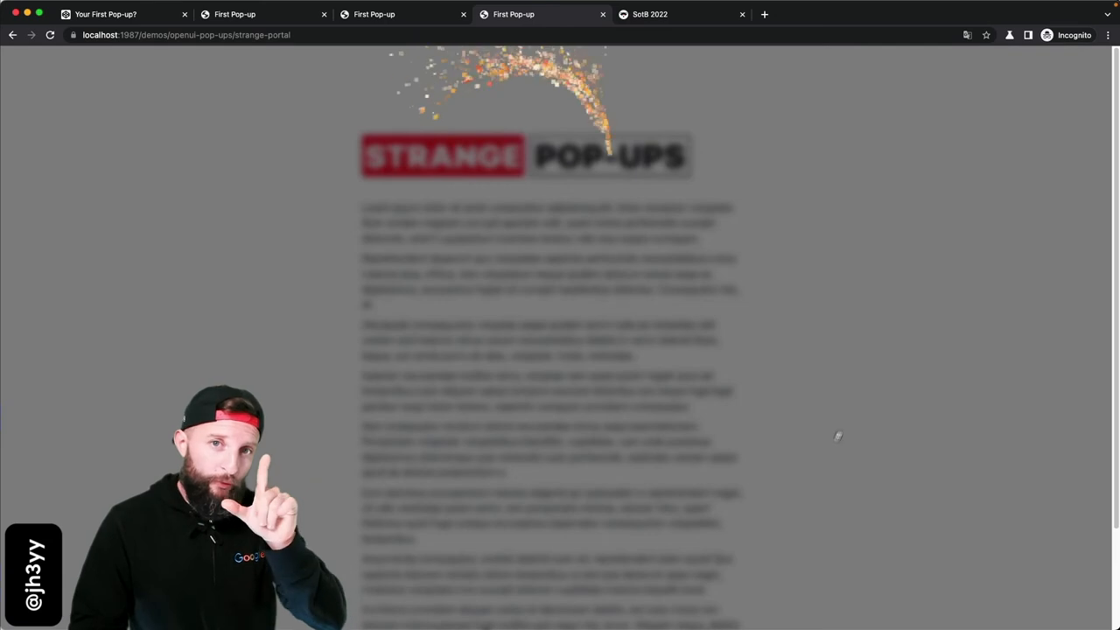